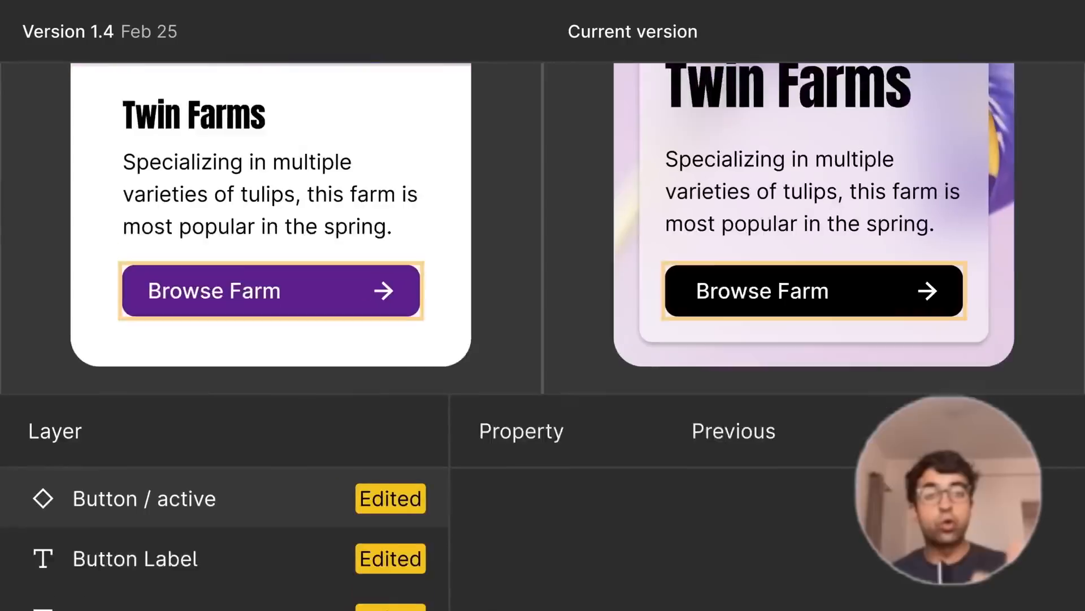
Step: Inspect the edited active button layer and switch its generated code from CSS to SwiftUI
left_click(143, 437)
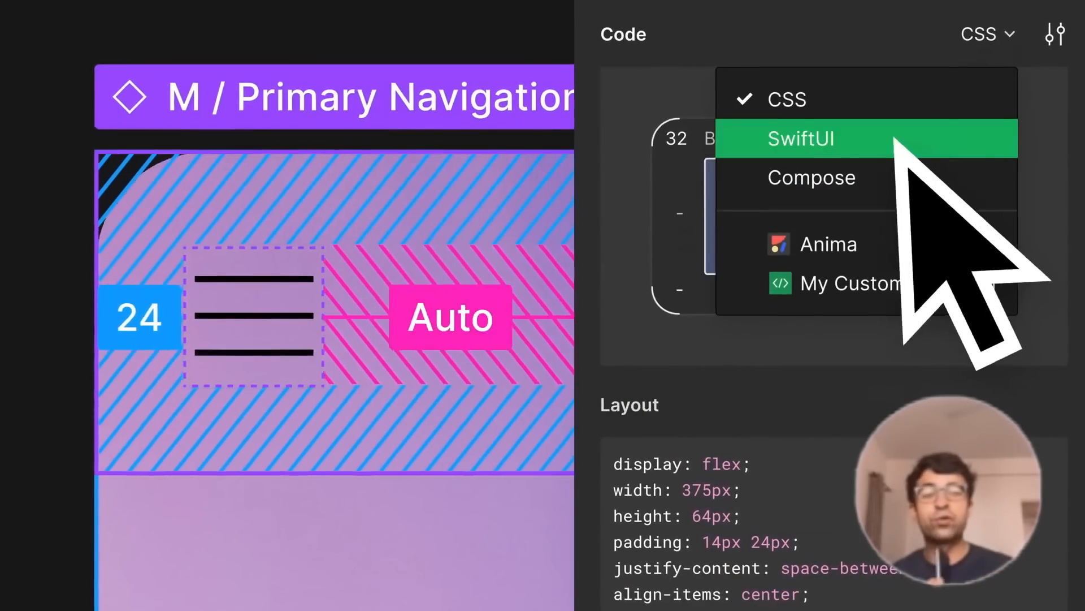
left_click(800, 139)
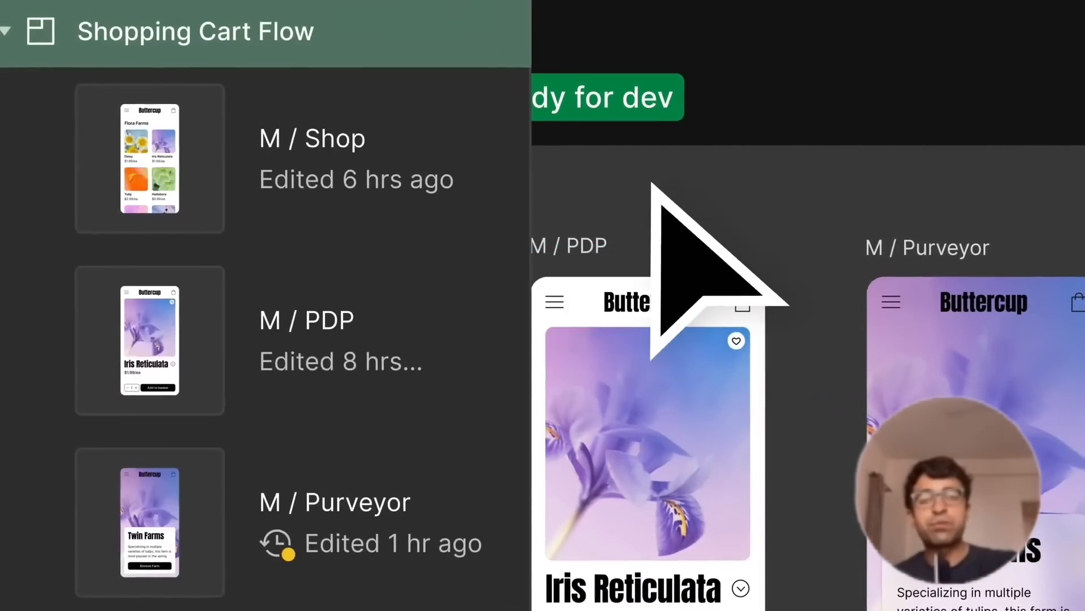
Step: Pick M / Shop from the Ready for dev list and jump to it on the canvas
left_click(149, 160)
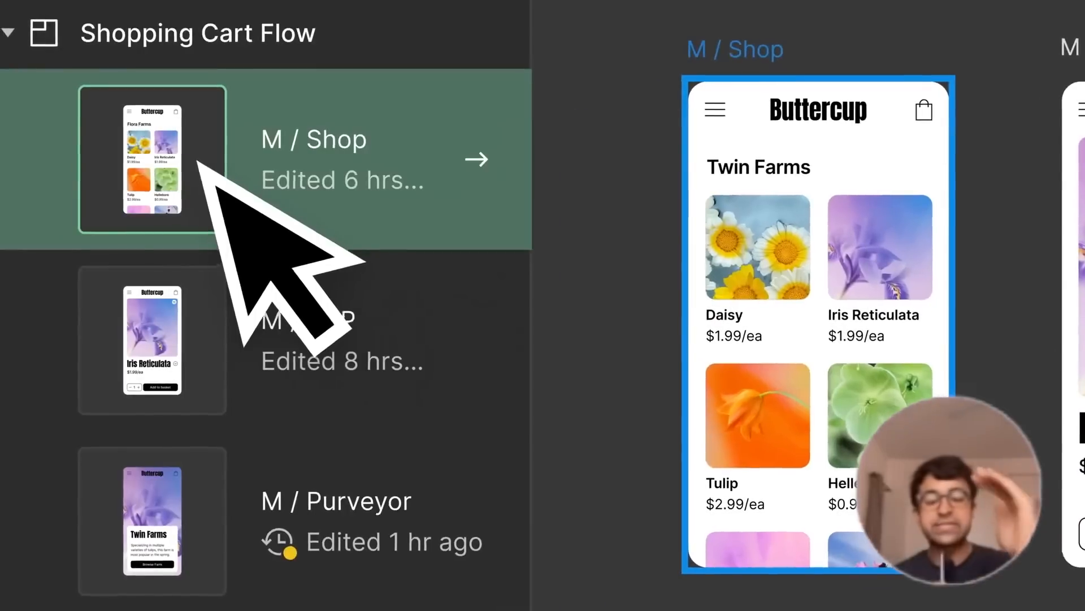
left_click(154, 521)
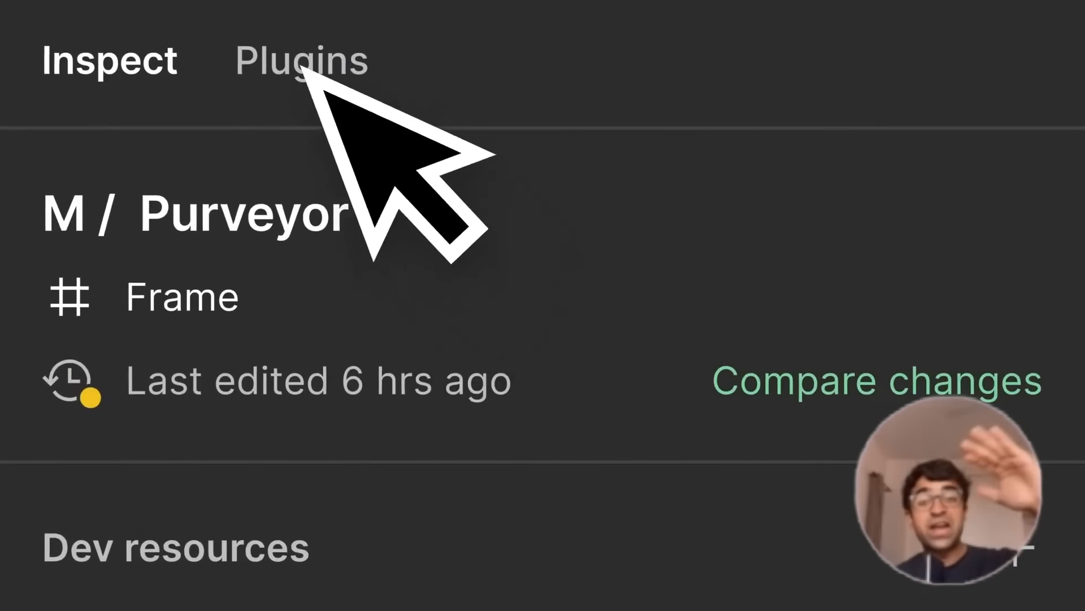
Step: Browse the developer plugins and create the 'Button updates' issue for the Buttercup project
left_click(302, 59)
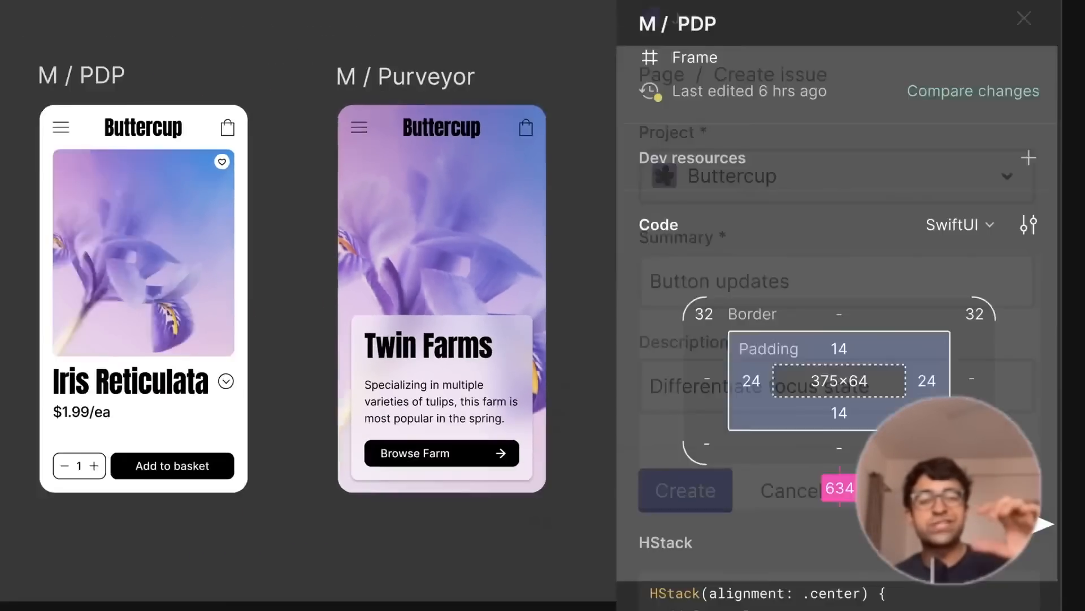
left_click(1024, 18)
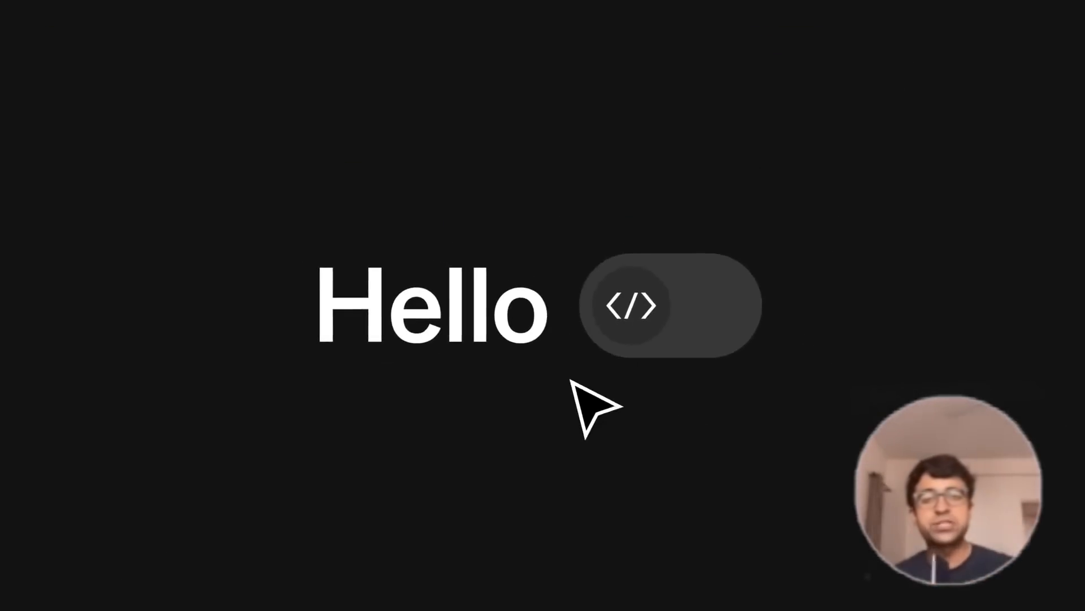
Step: Flip the toolbar toggle to turn Dev Mode on
left_click(631, 305)
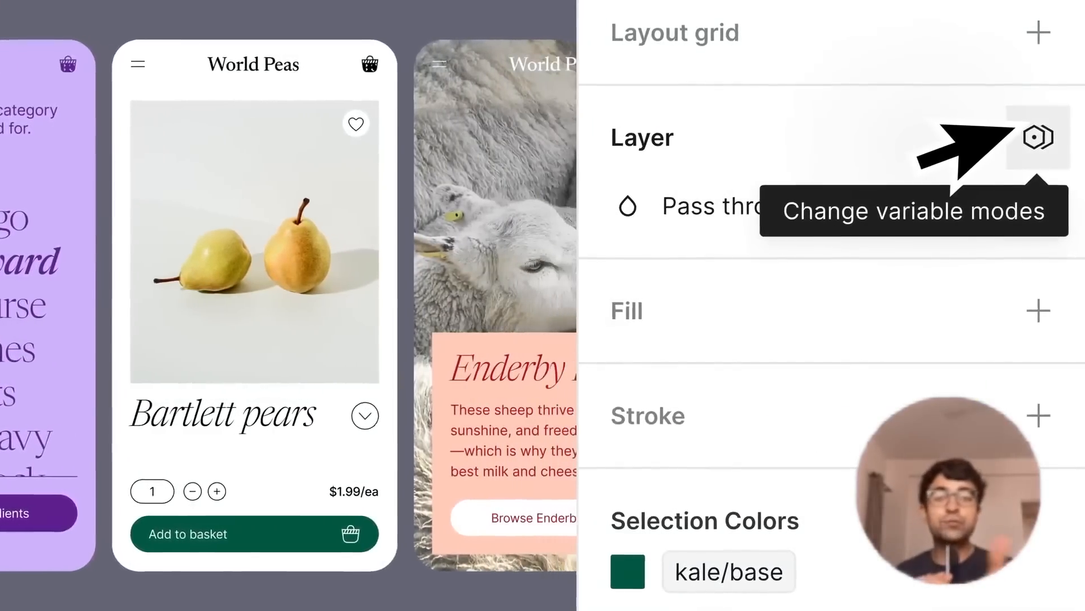
Step: Set the layer's Screen size variable mode to Tablet, then view the language modes
left_click(1038, 136)
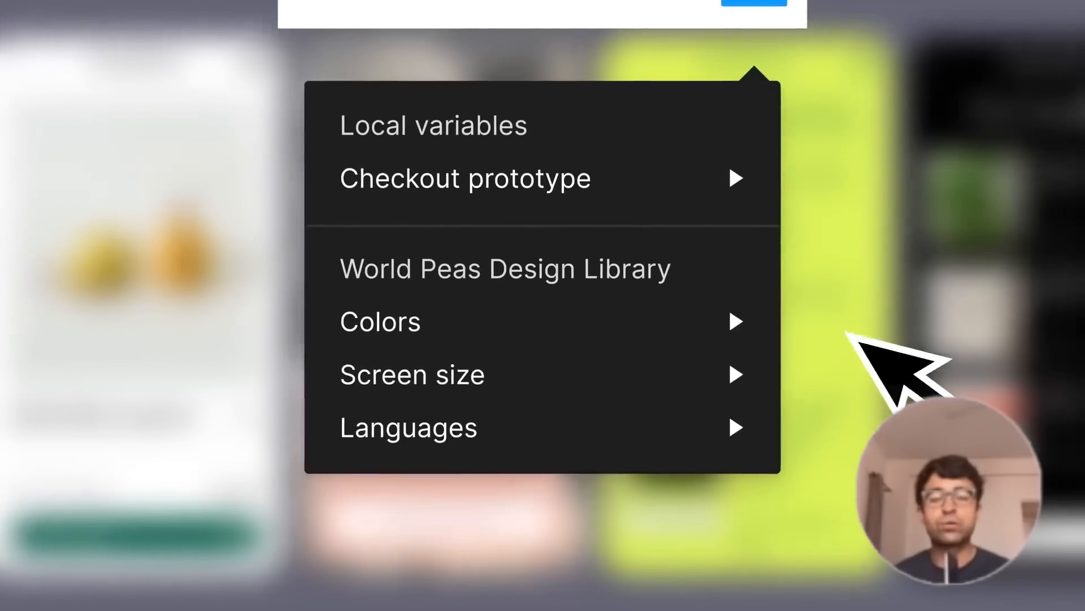
left_click(412, 373)
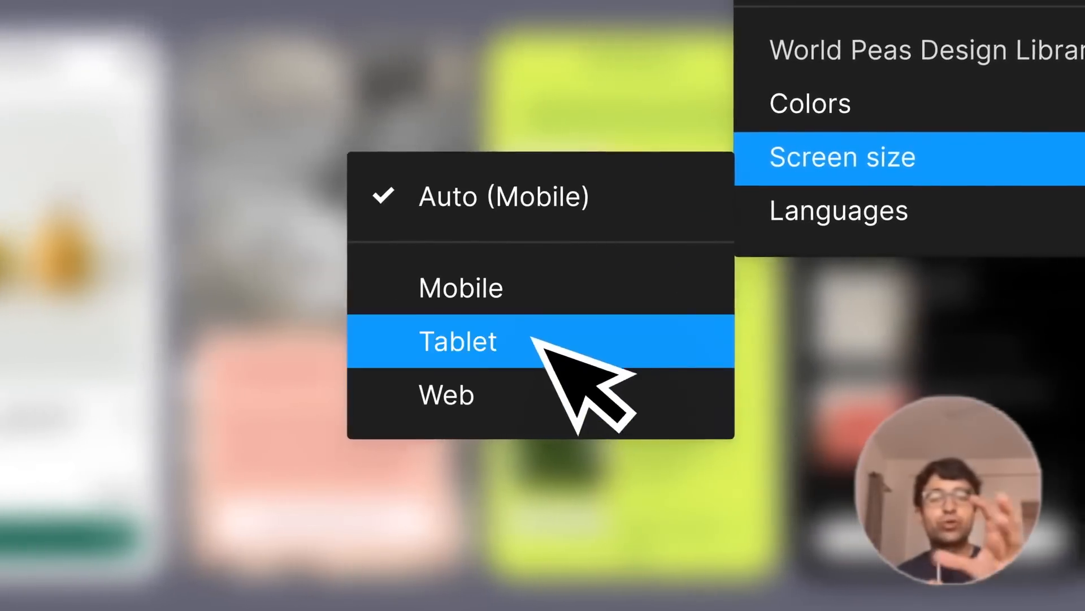
left_click(457, 340)
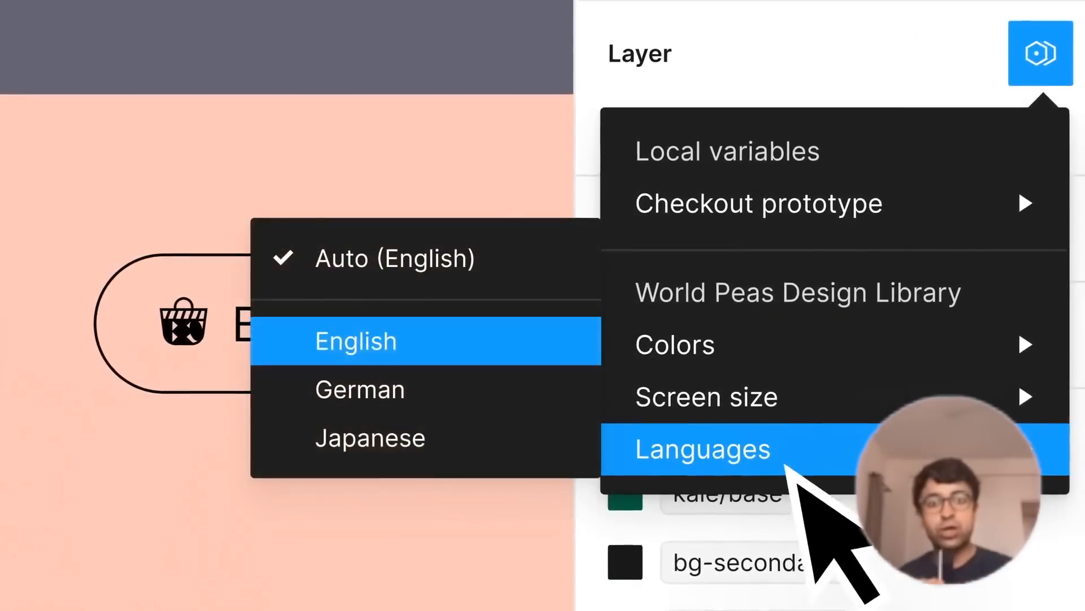
left_click(360, 389)
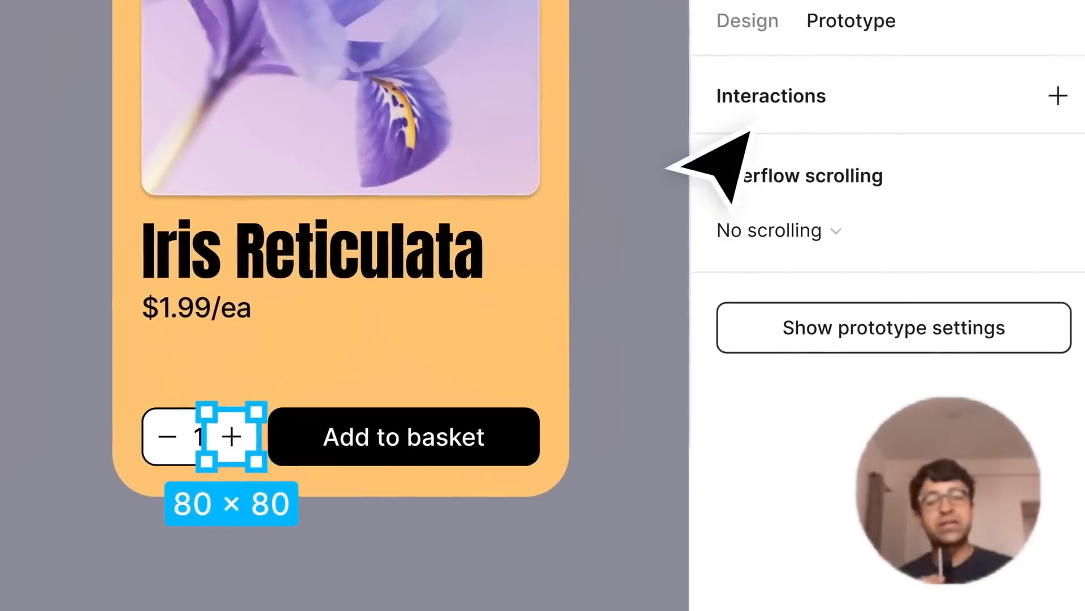
Step: Add a click interaction to the plus button, test a flower tile, and type 'your order!'
left_click(1055, 97)
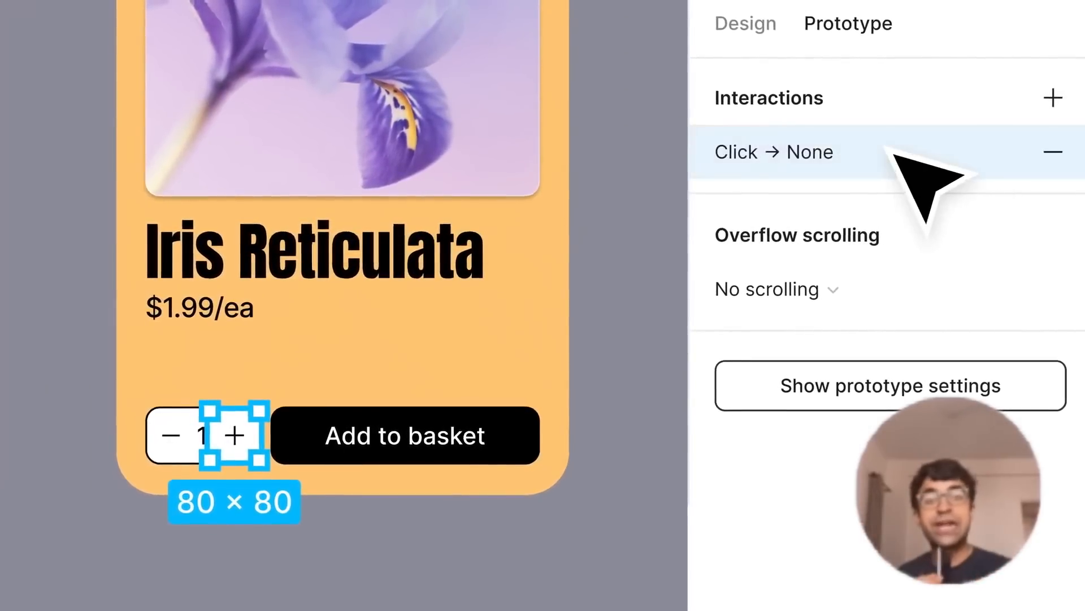
left_click(774, 152)
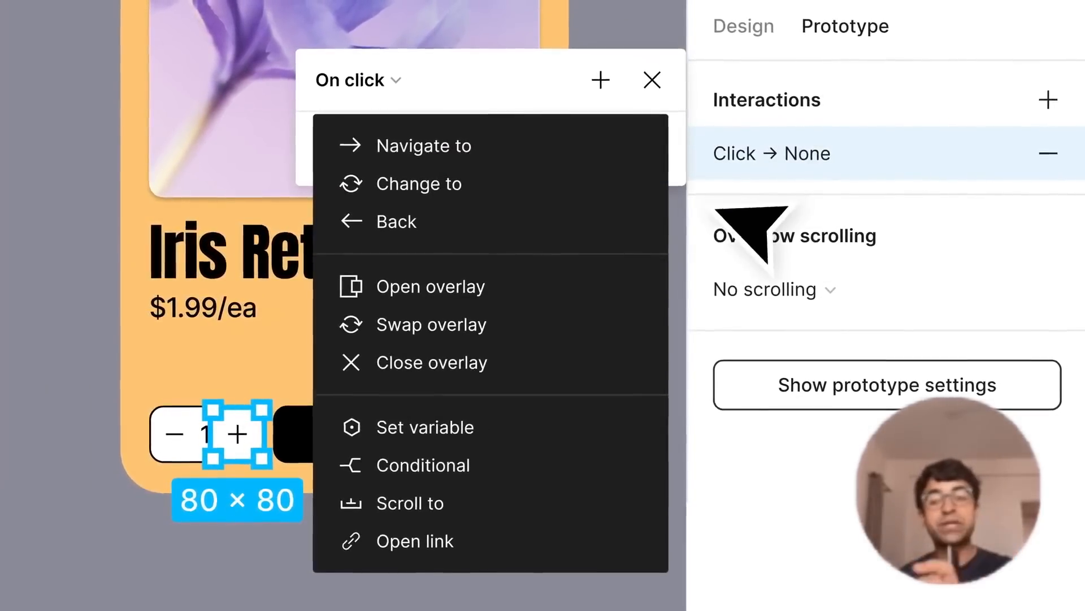
left_click(425, 426)
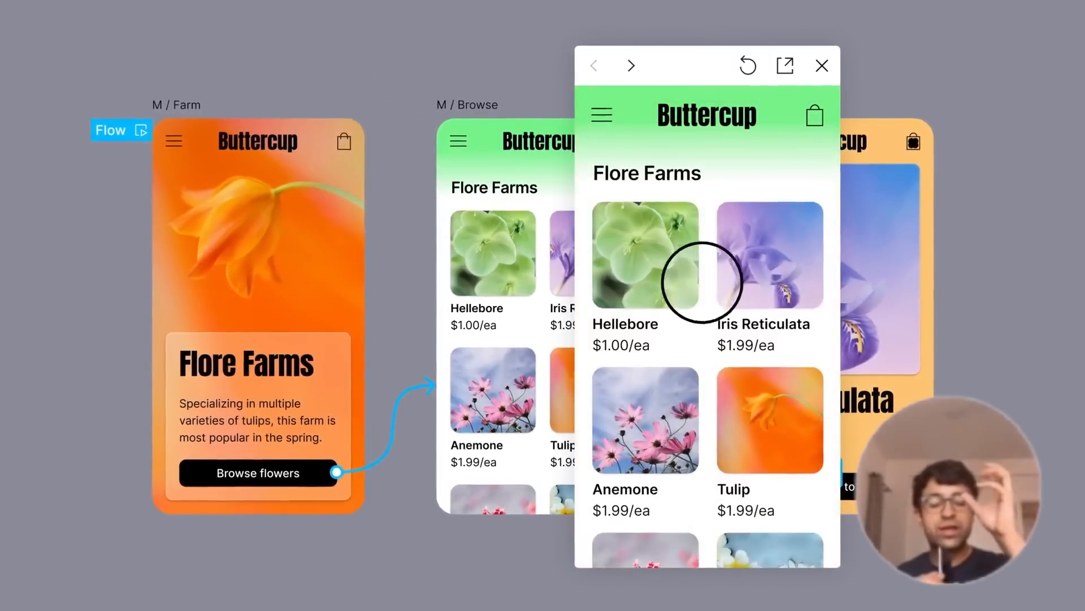
left_click(767, 255)
type("Free shipping on")
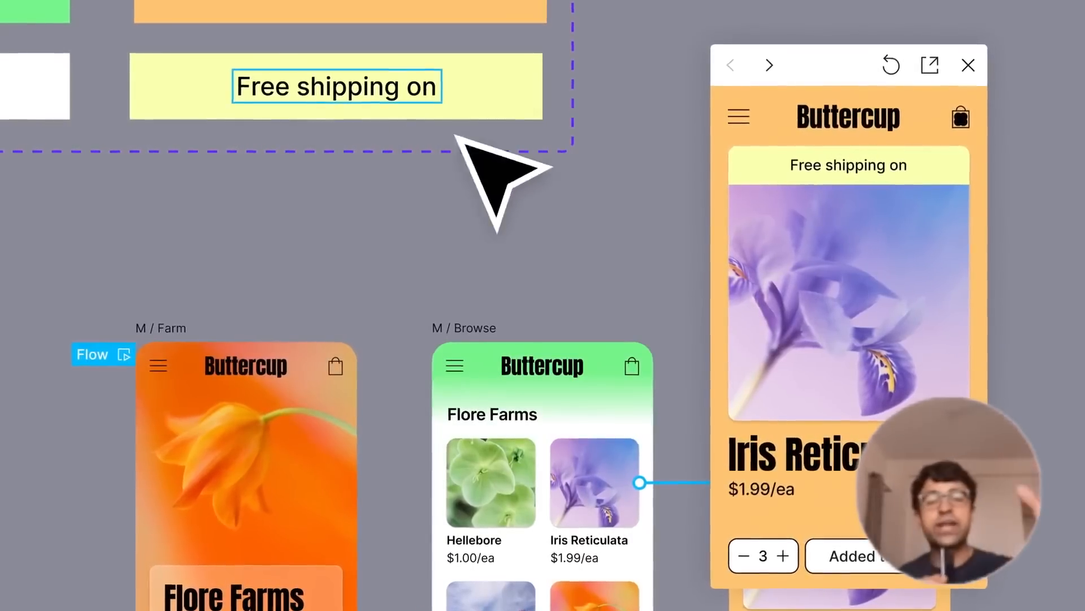
type("your order!")
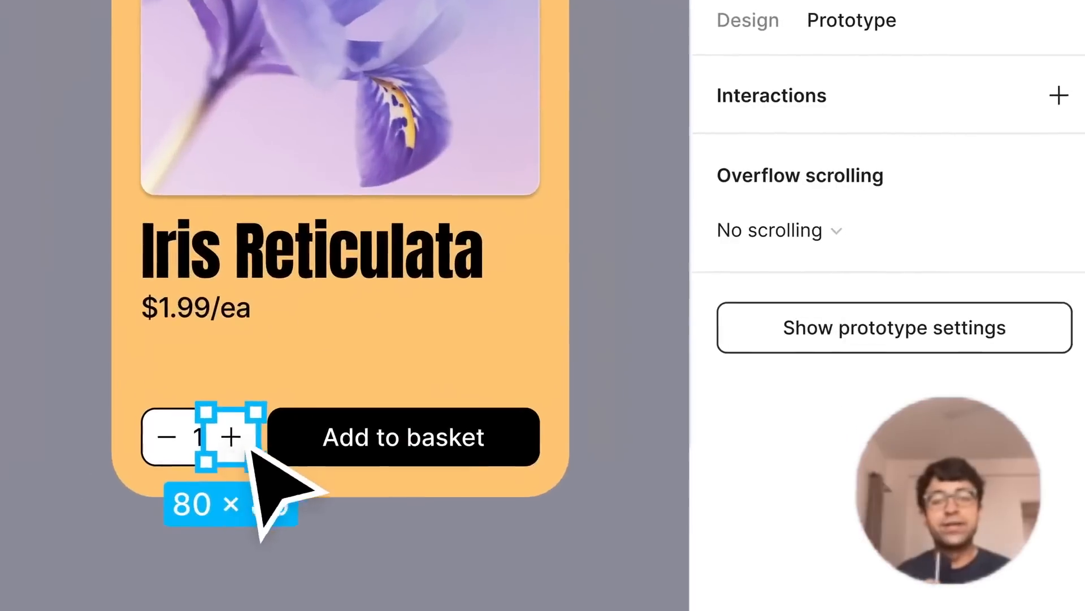
Step: Give the basket quantity + button a new click interaction and choose its action
left_click(1057, 95)
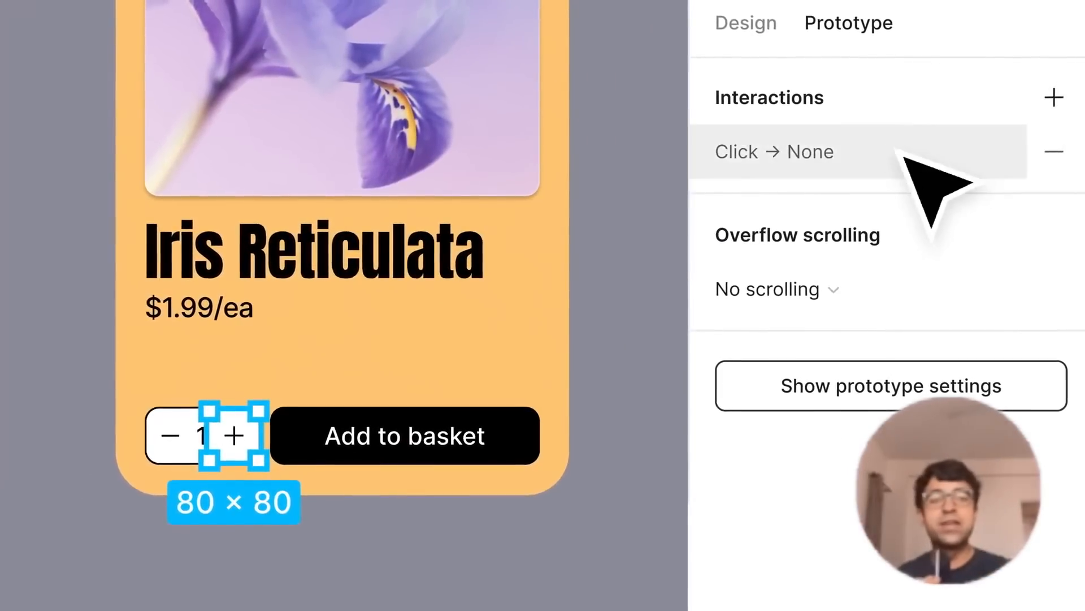
left_click(774, 152)
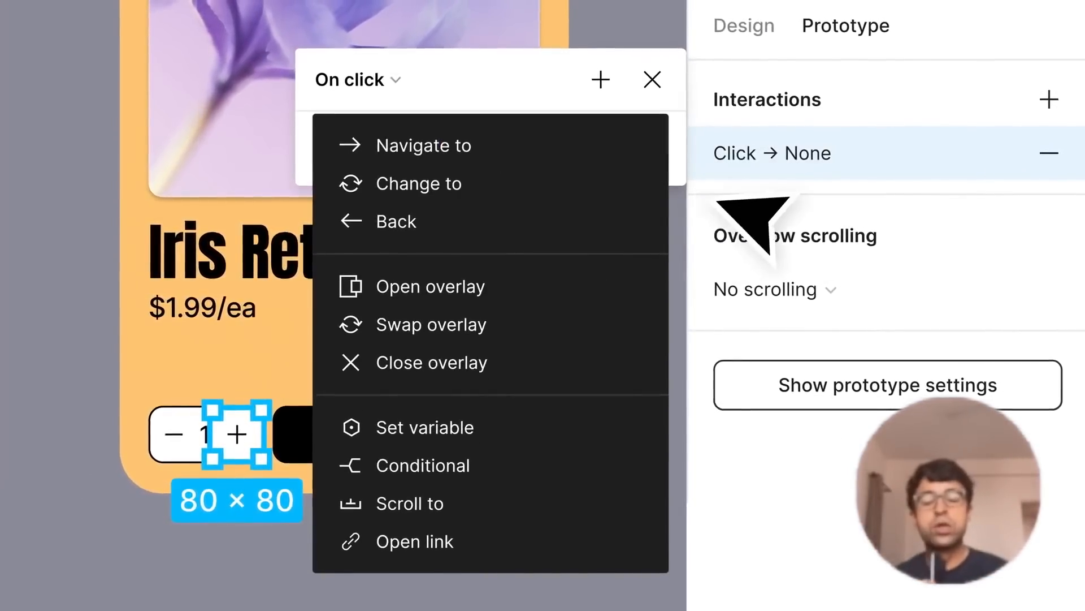
left_click(425, 428)
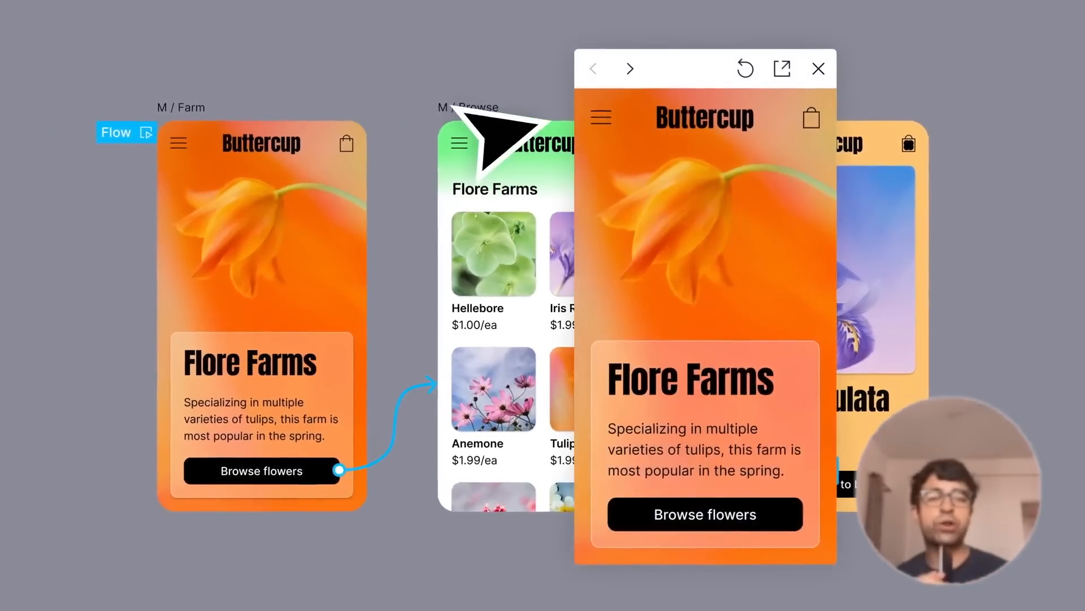
Step: In the preview, go from the farm page through the flower list to Iris Reticulata
left_click(704, 514)
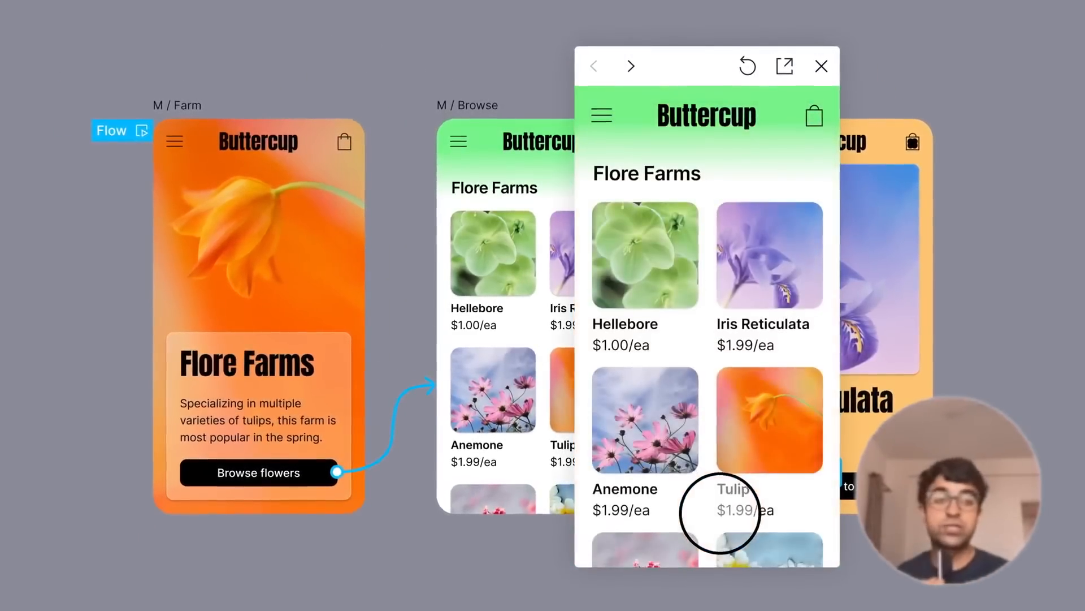
left_click(767, 255)
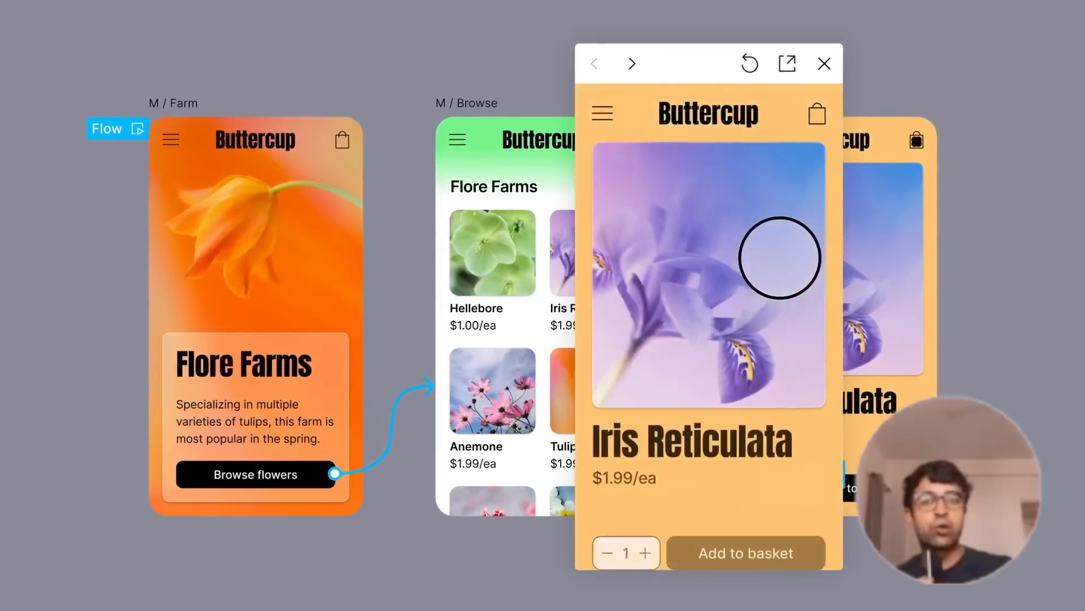
left_click(746, 552)
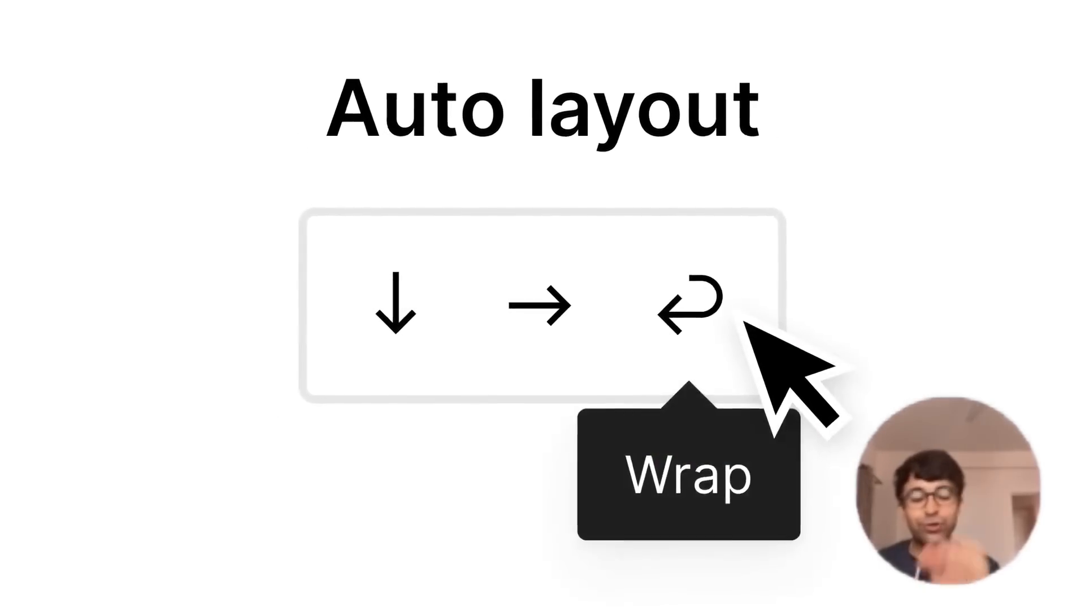
Step: Set the genre pills to wrap, give Pop a min width of 80, and resize the Cosmic card
left_click(696, 301)
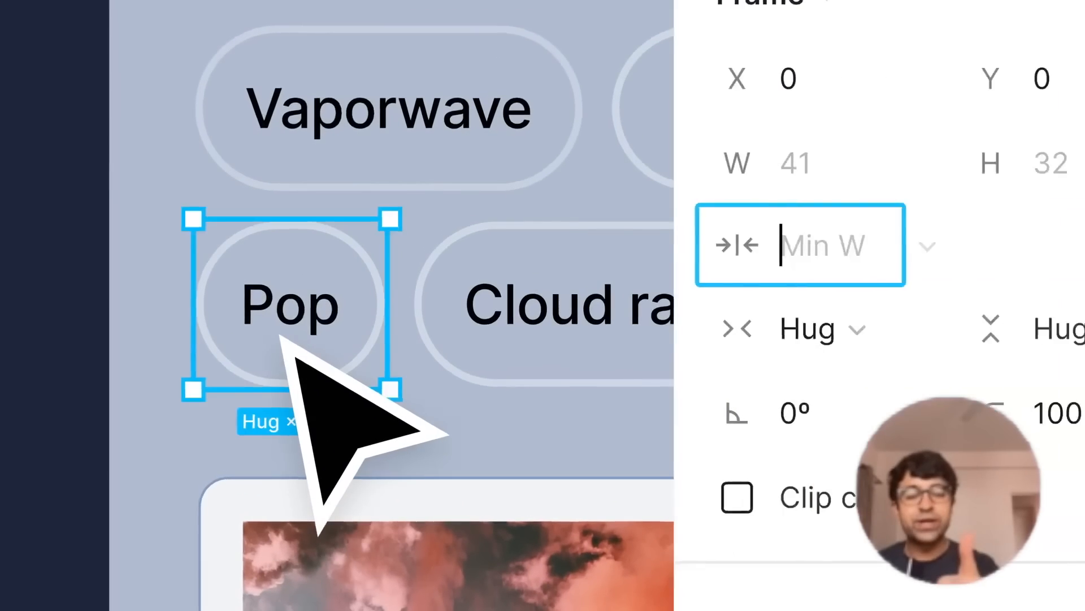
type("80")
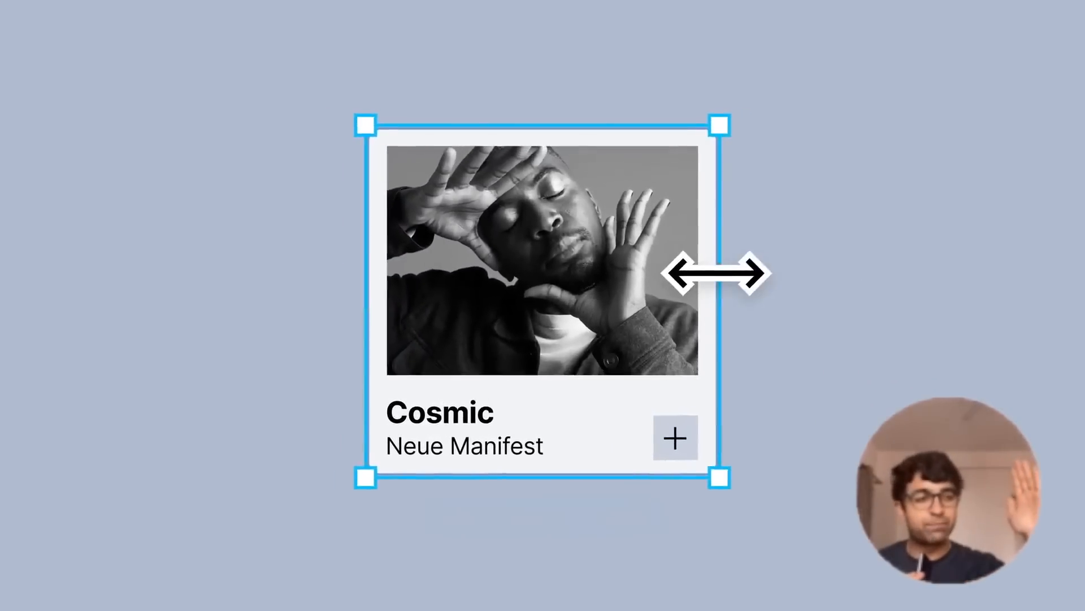
left_click_drag(716, 272, 779, 247)
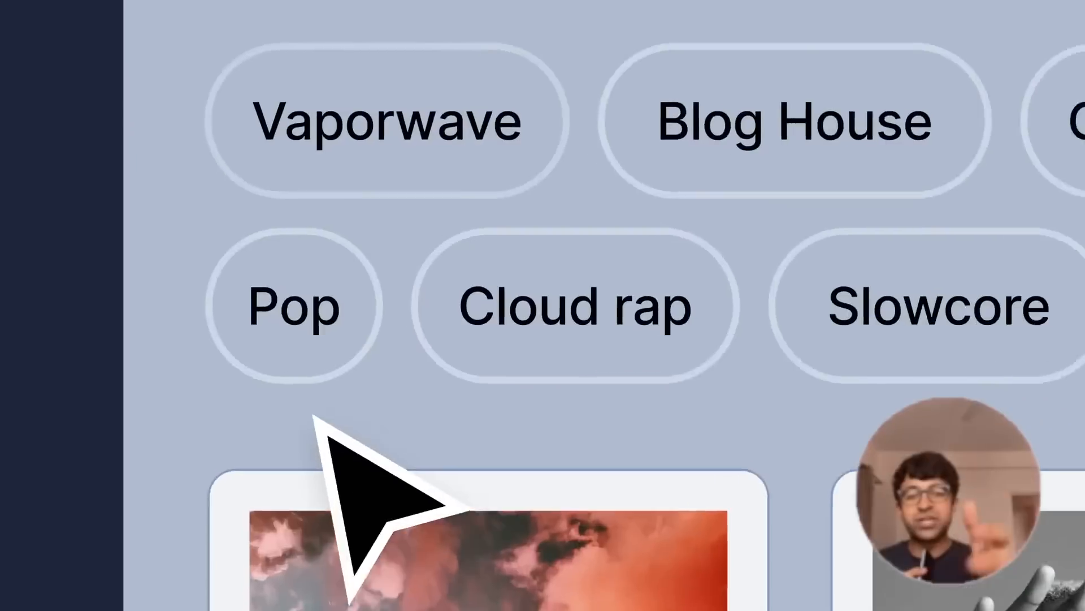
left_click(291, 305)
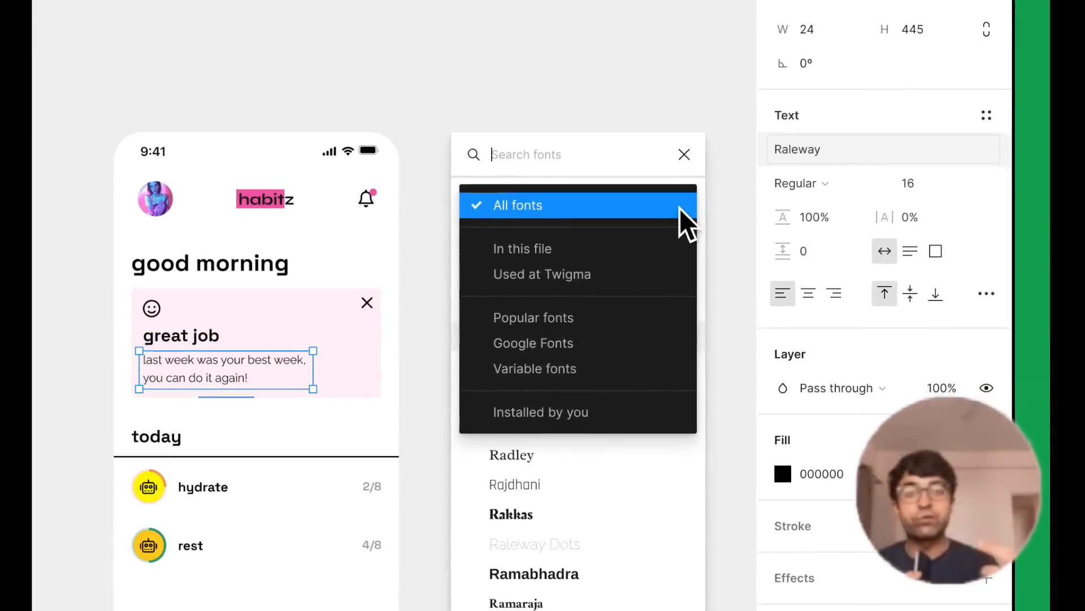
Step: Scroll down through the font picker's list of fonts
scroll("down", 3)
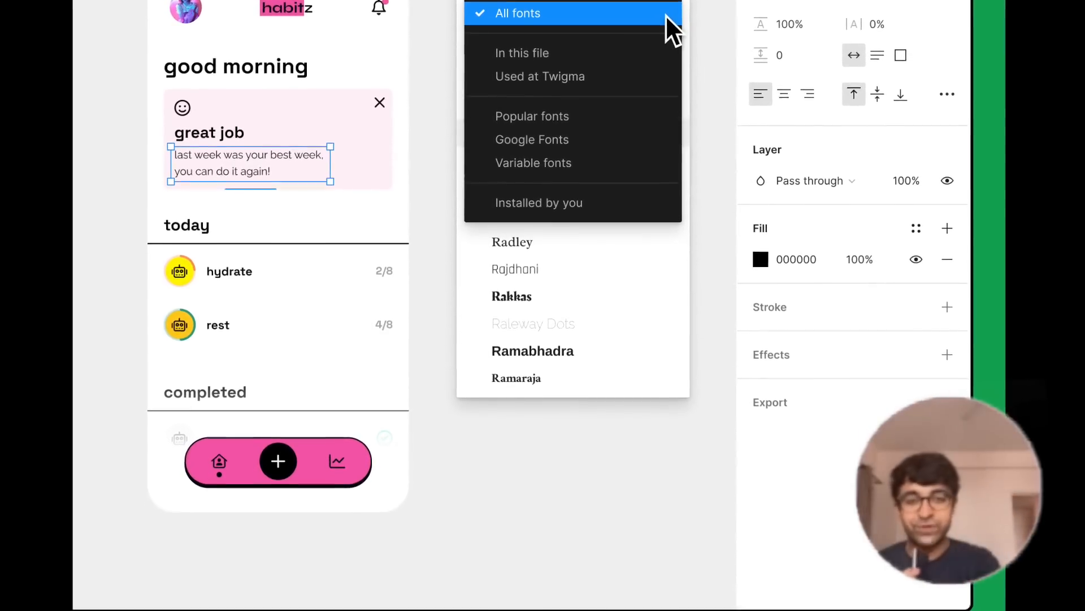
scroll("down", 3)
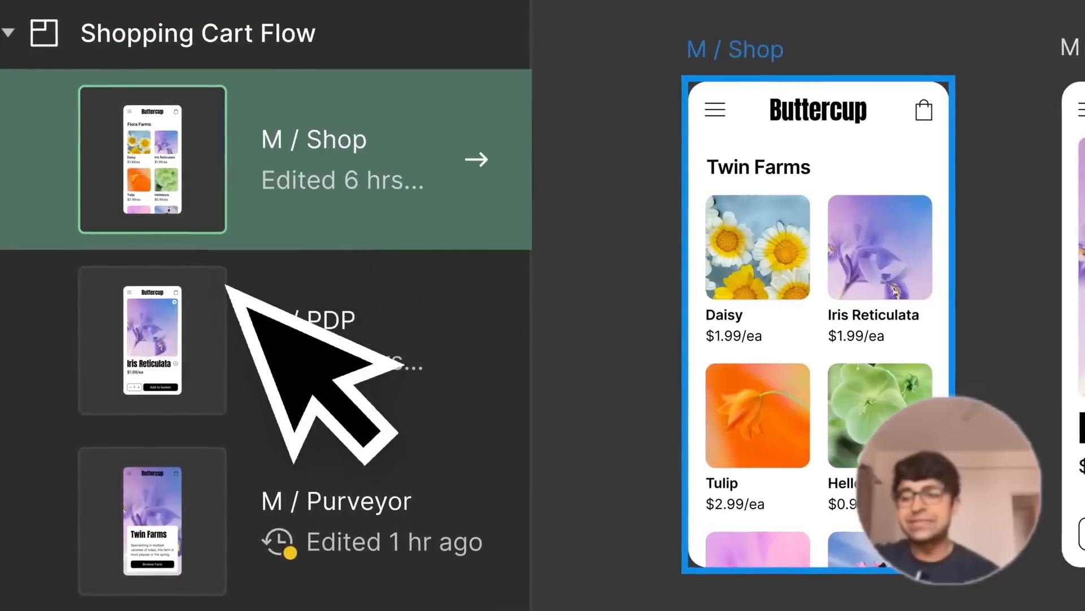
Step: Select M / Purveyor in the Shopping Cart Flow list to show its Twin Farms design
left_click(154, 520)
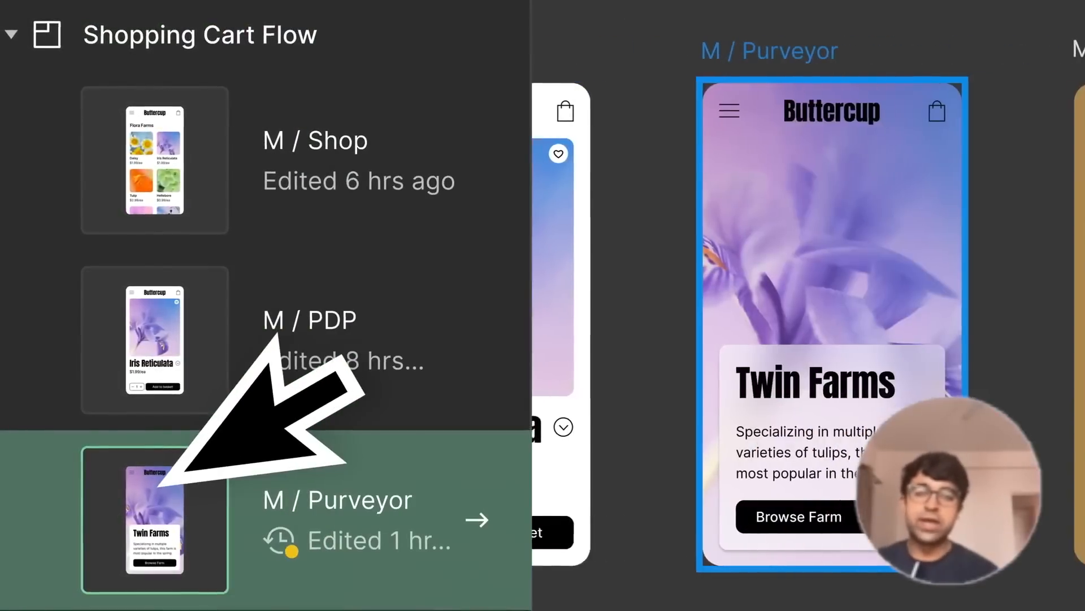